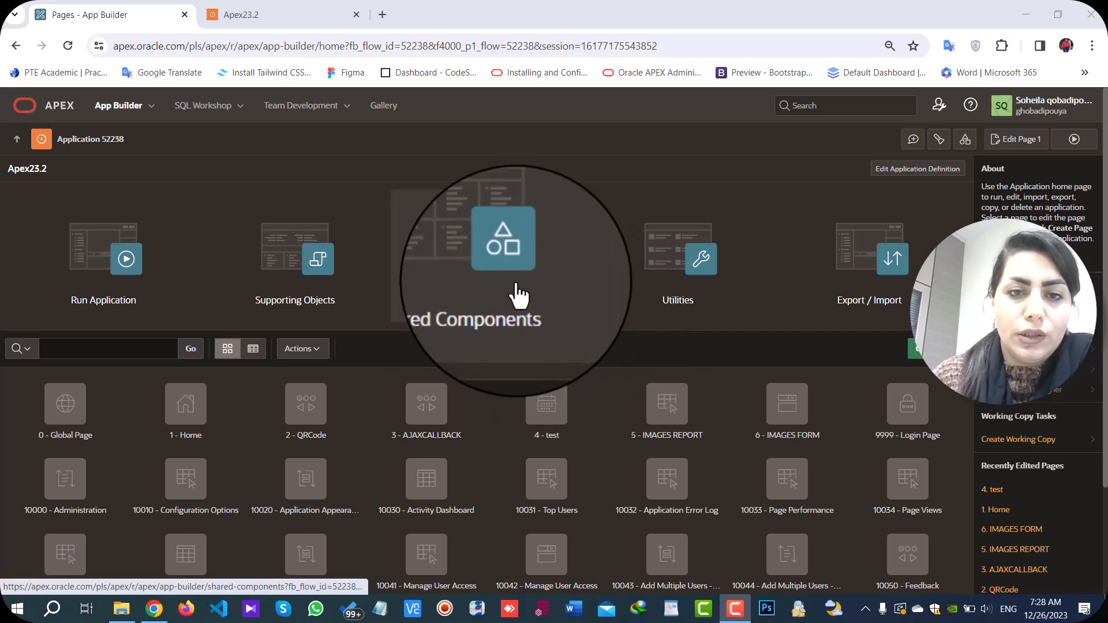
- Go to Shared Components and open Shortcuts, listing MYLOGO and MY_NAME
left_click(501, 238)
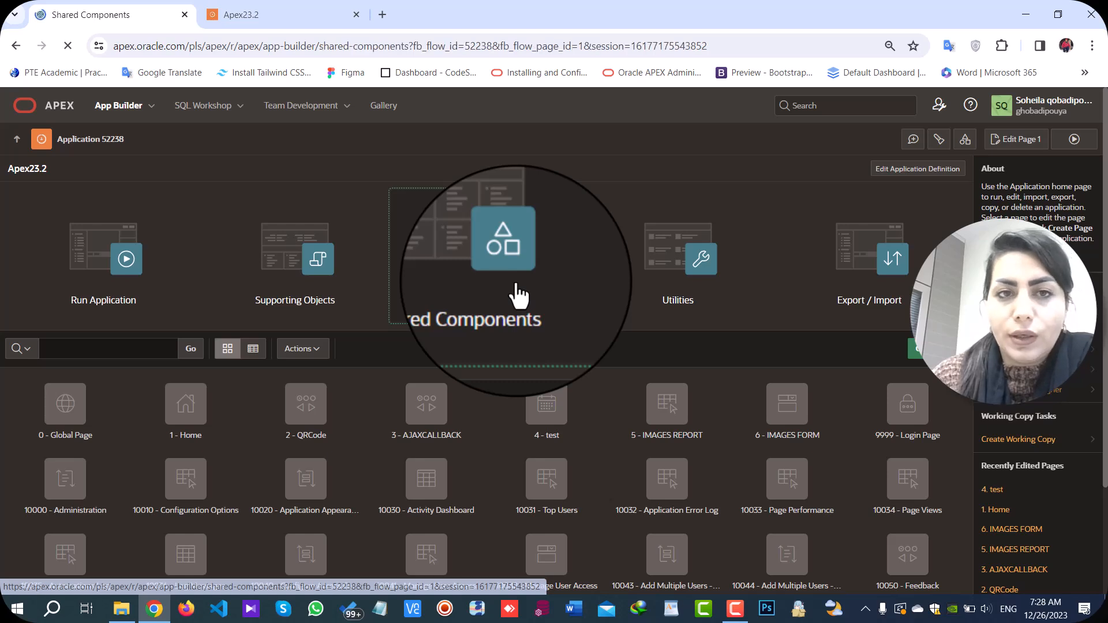
left_click(501, 237)
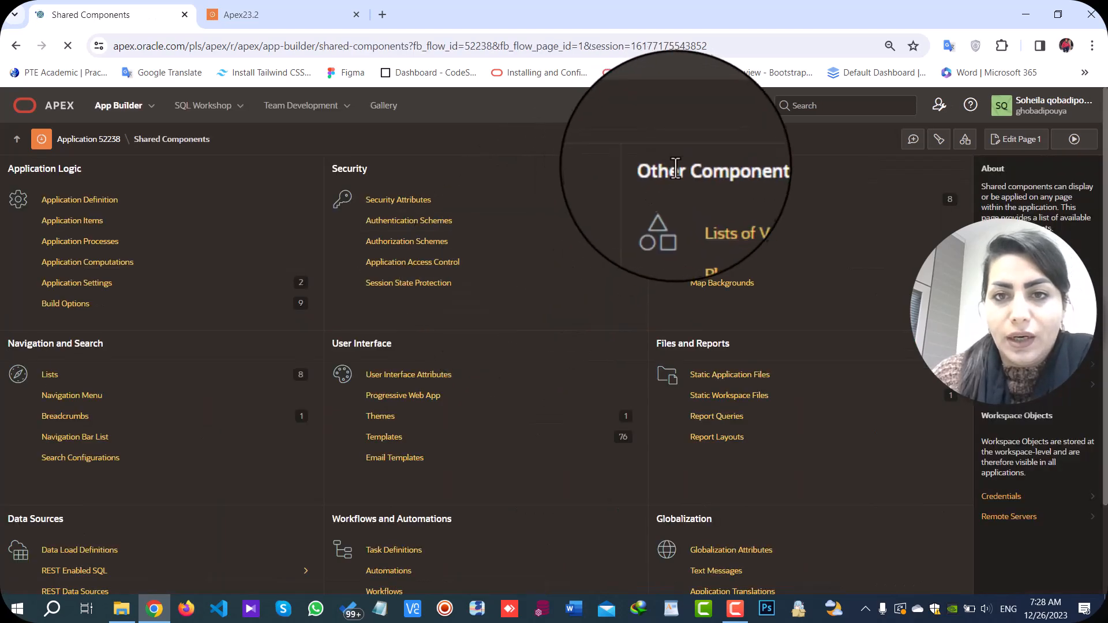
mouse_move(711, 260)
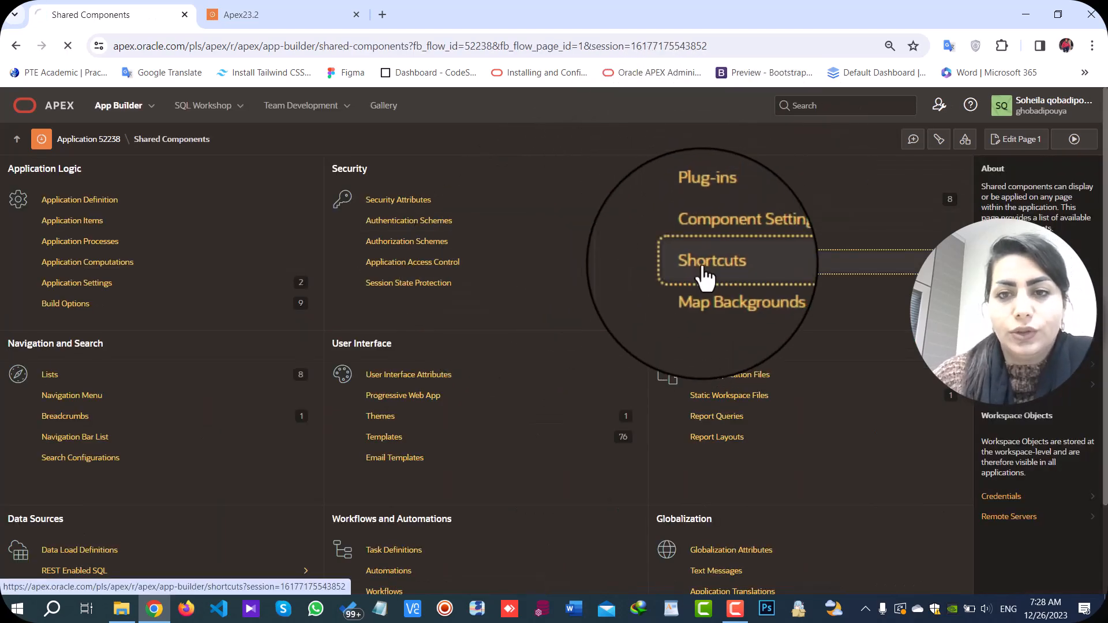
left_click(711, 260)
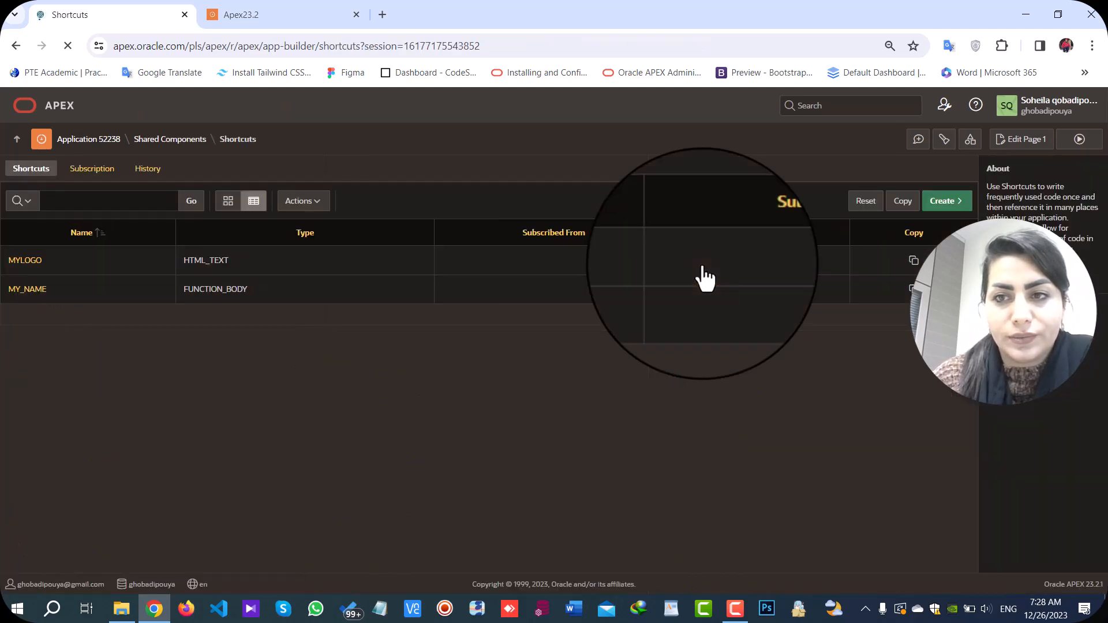
left_click(943, 201)
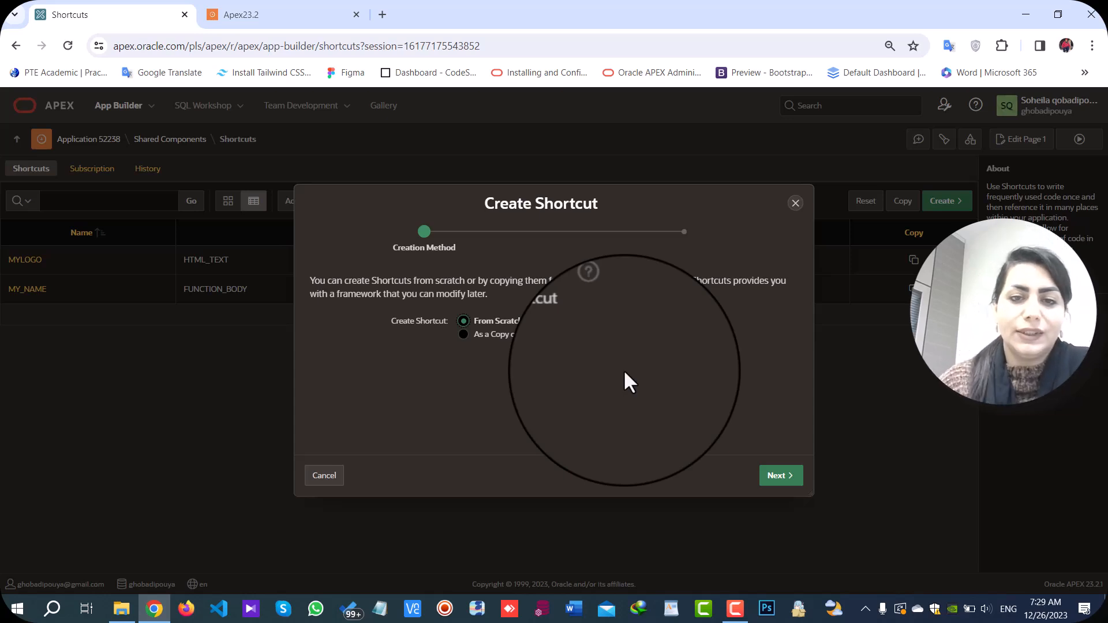
mouse_move(650, 410)
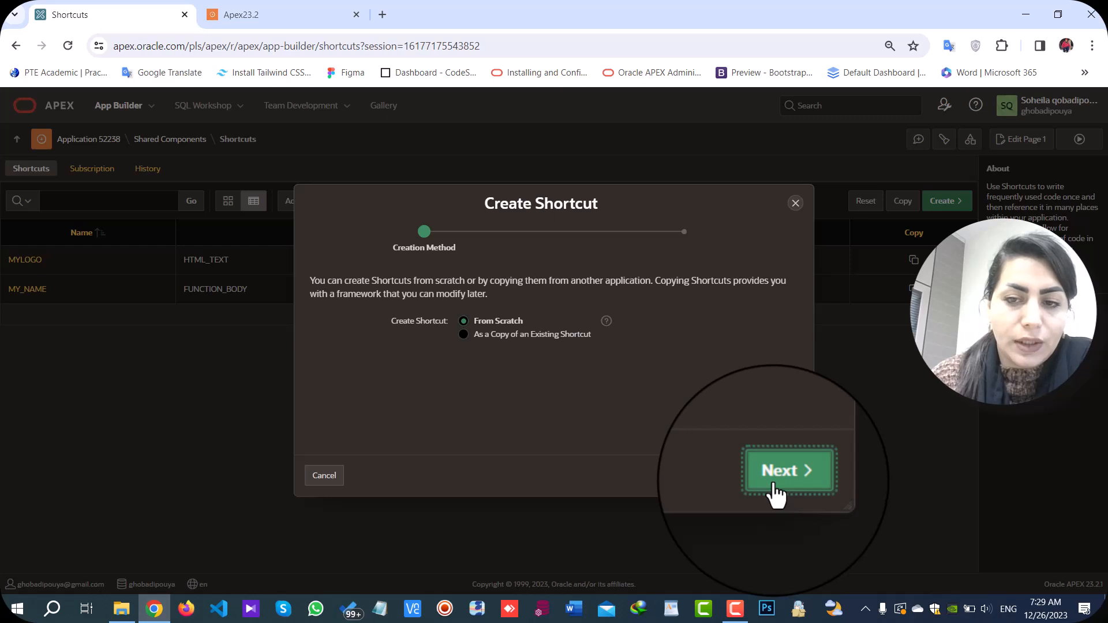
left_click(787, 471)
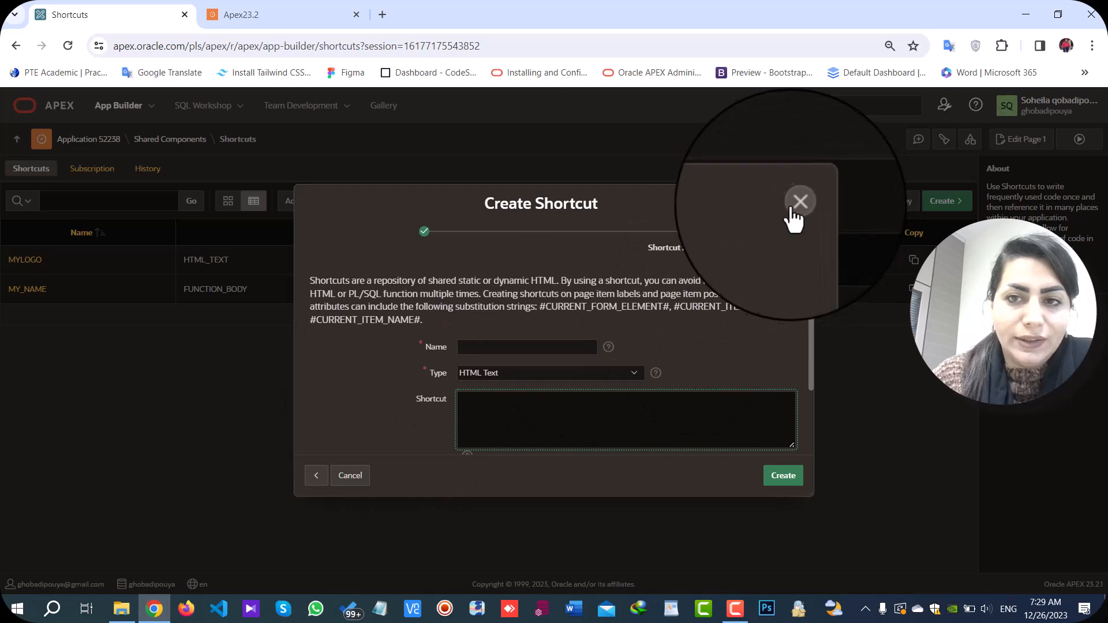
left_click(800, 201)
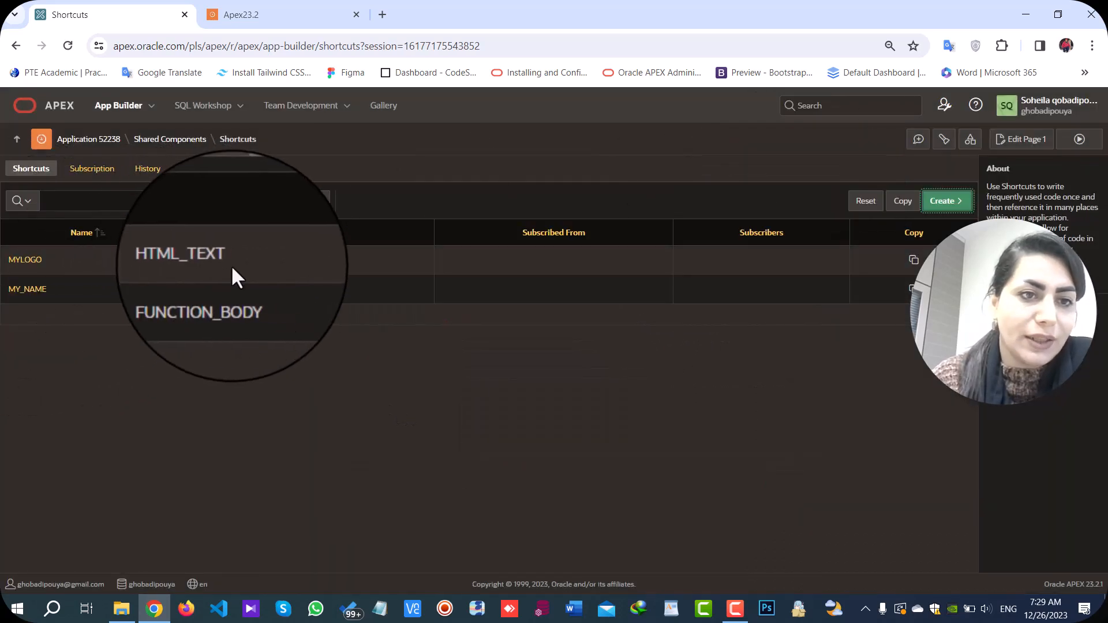
mouse_move(253, 305)
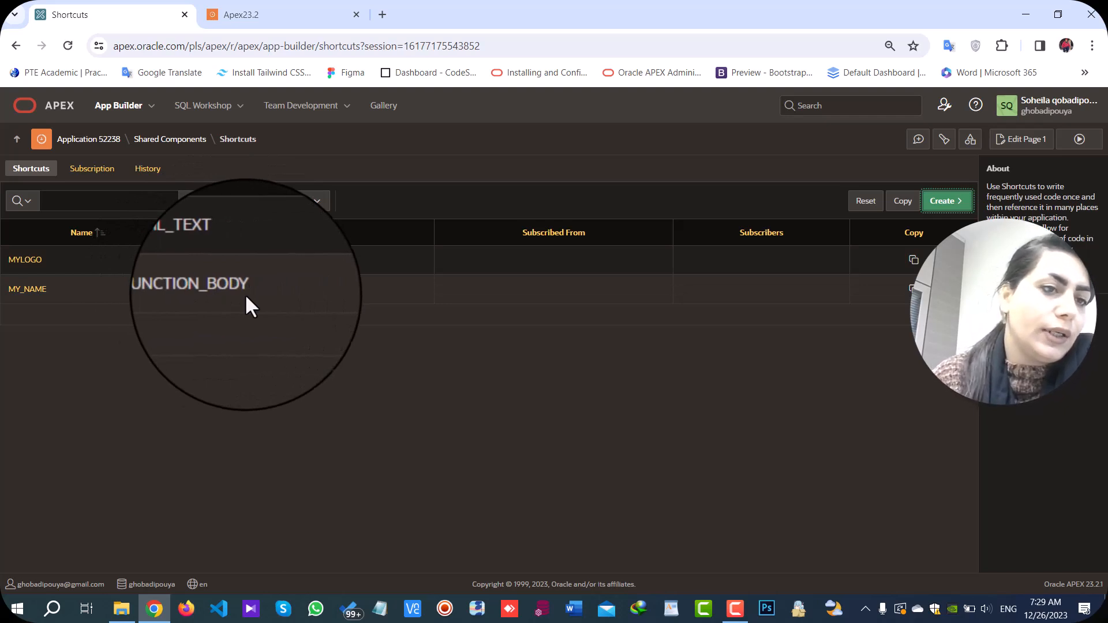
- Open MYLOGO to view its round 200px profile image HTML, then return to the shortcuts list
left_click(25, 259)
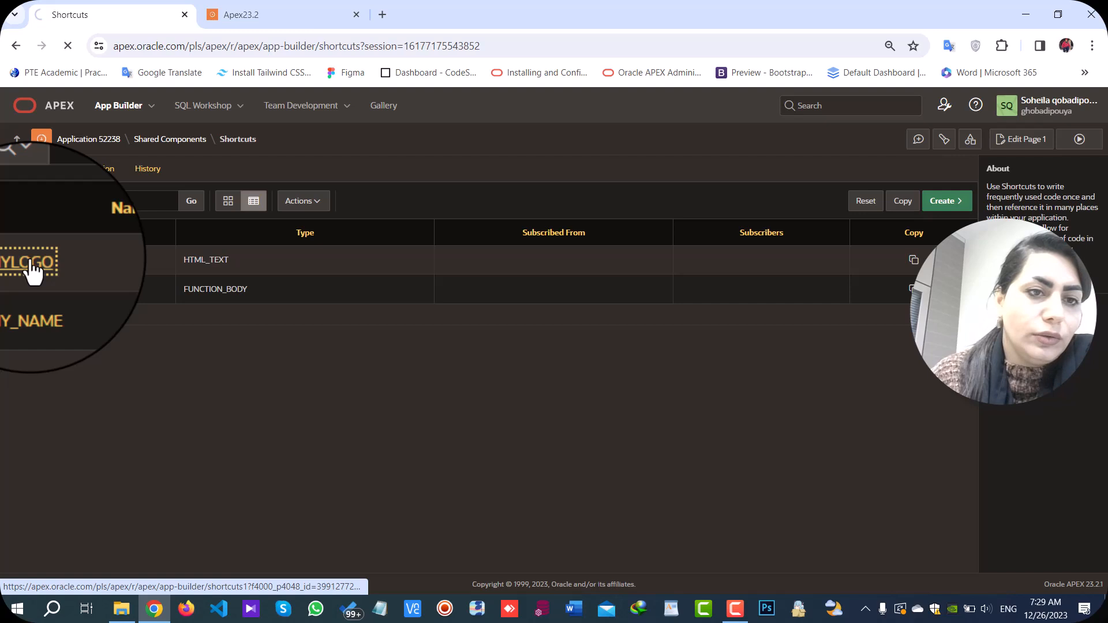
left_click(32, 263)
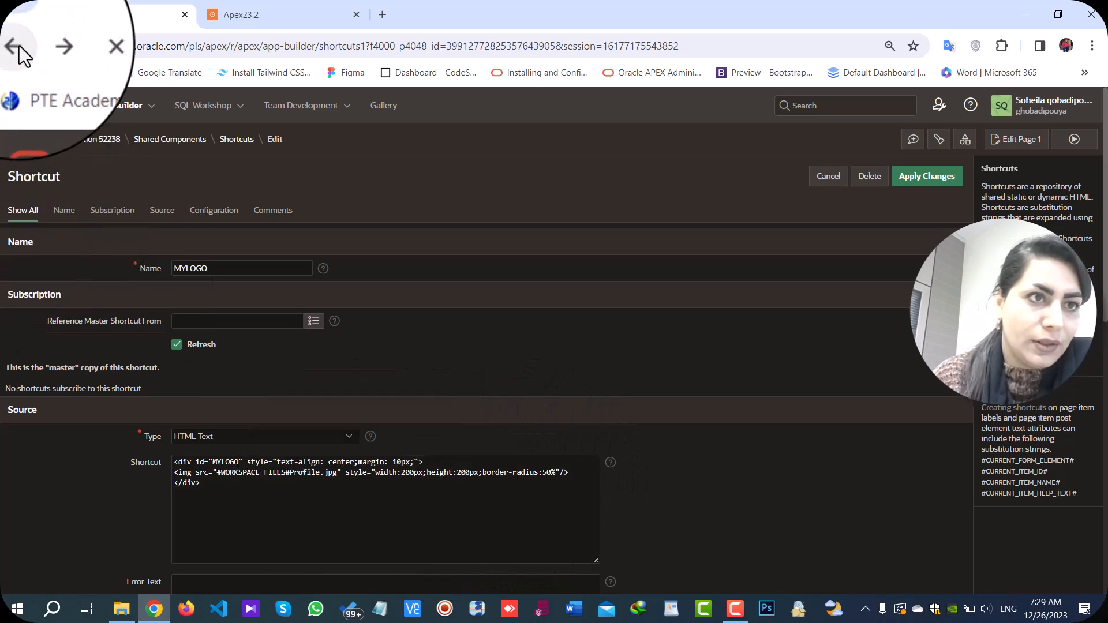
left_click(16, 45)
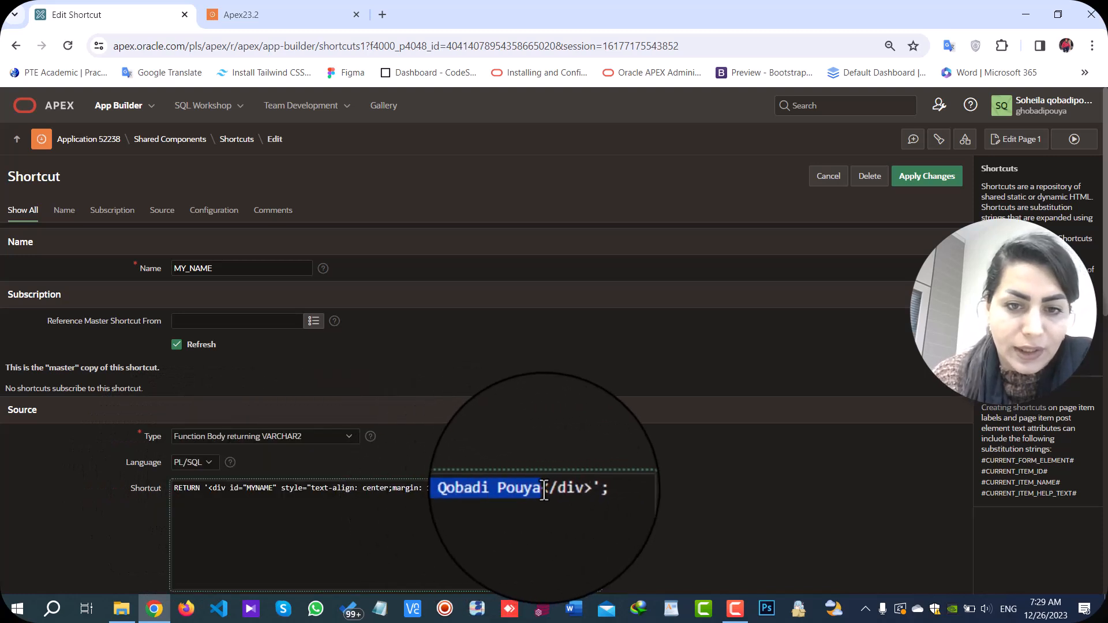
- Review MY_NAME's PL/SQL body returning 'Soheila' in a centred div, then leave the editor
type("Soheila")
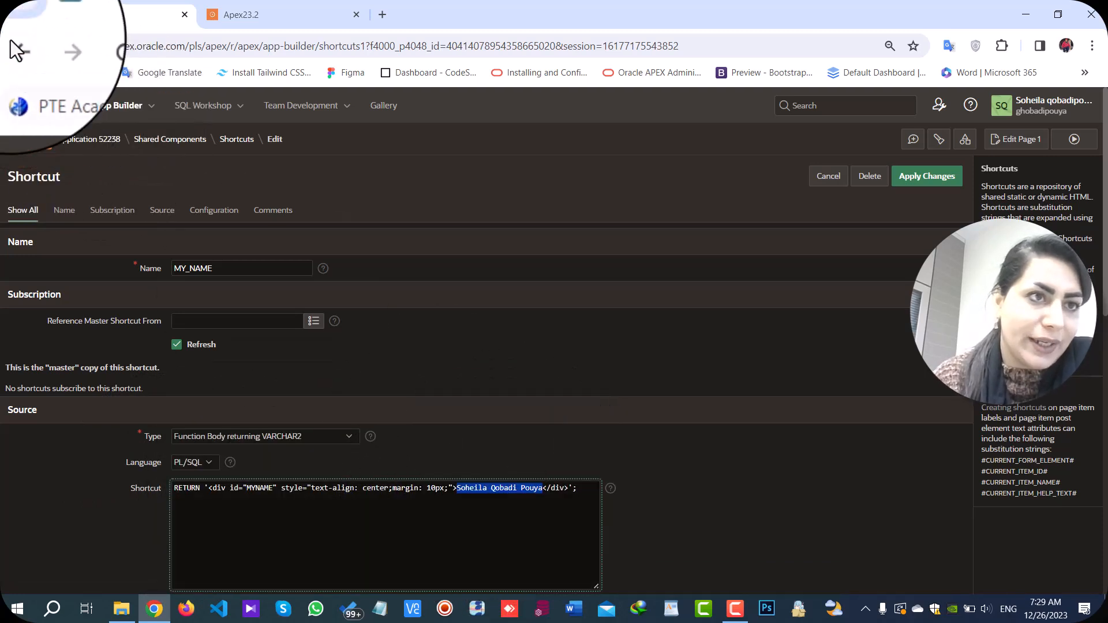
left_click(927, 176)
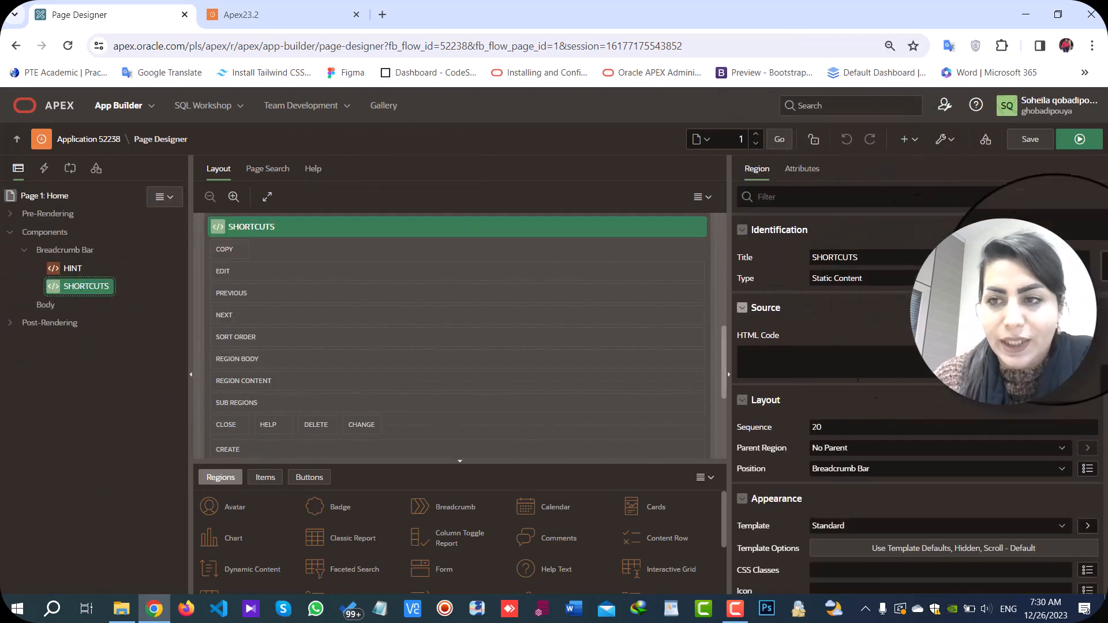
- Confirm SHORTCUTS region header MYLOGO and footer MY_NAME, then run the Home page
scroll("down", 3)
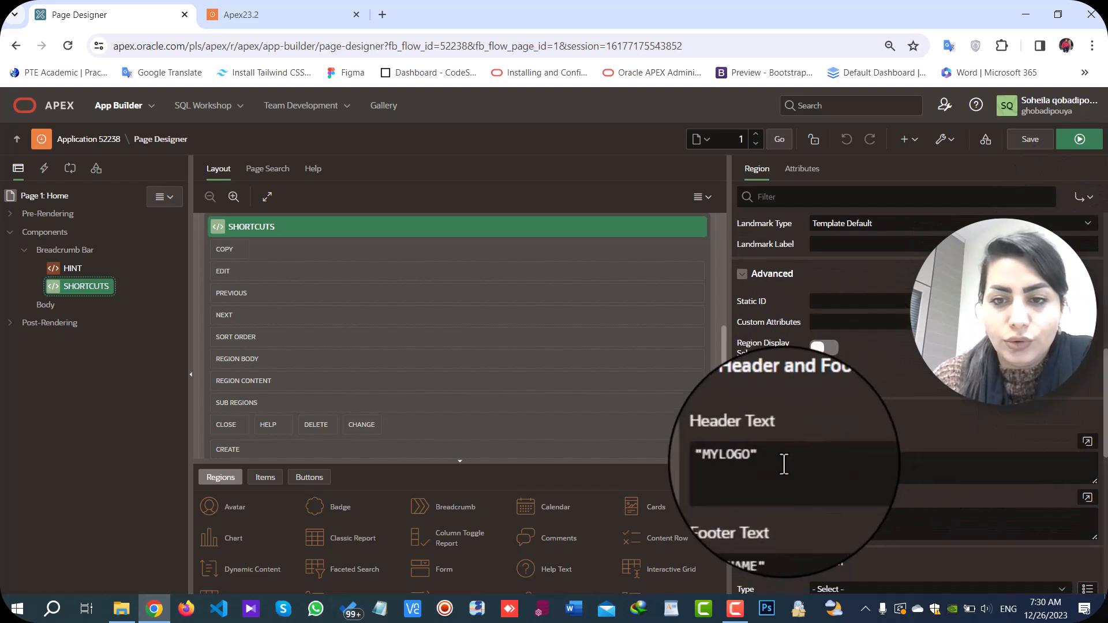
triple_click(788, 454)
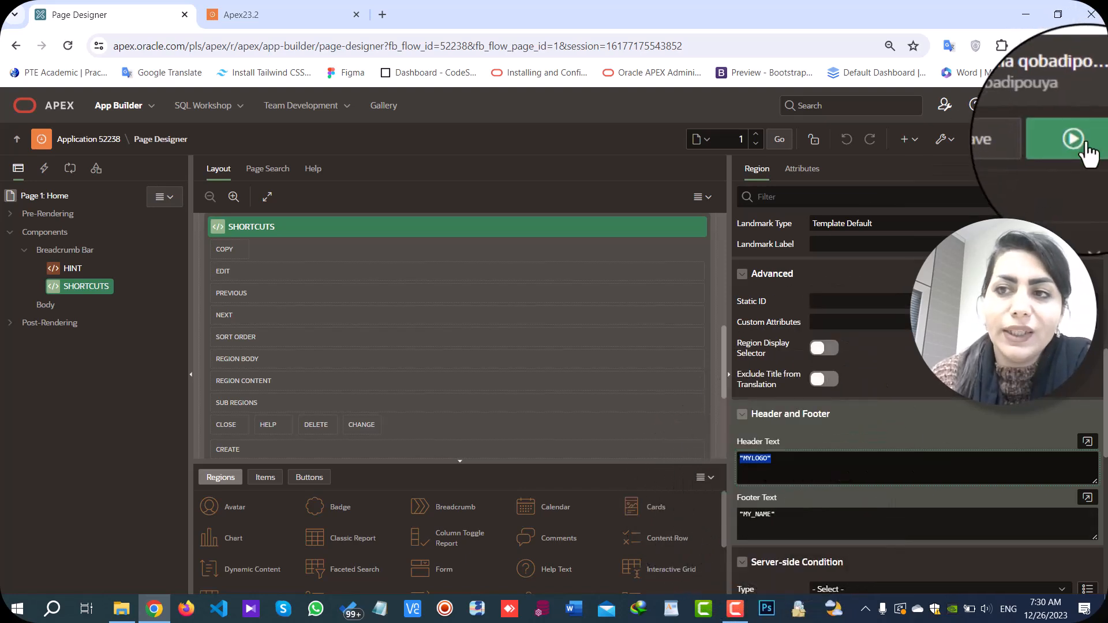
left_click(1073, 139)
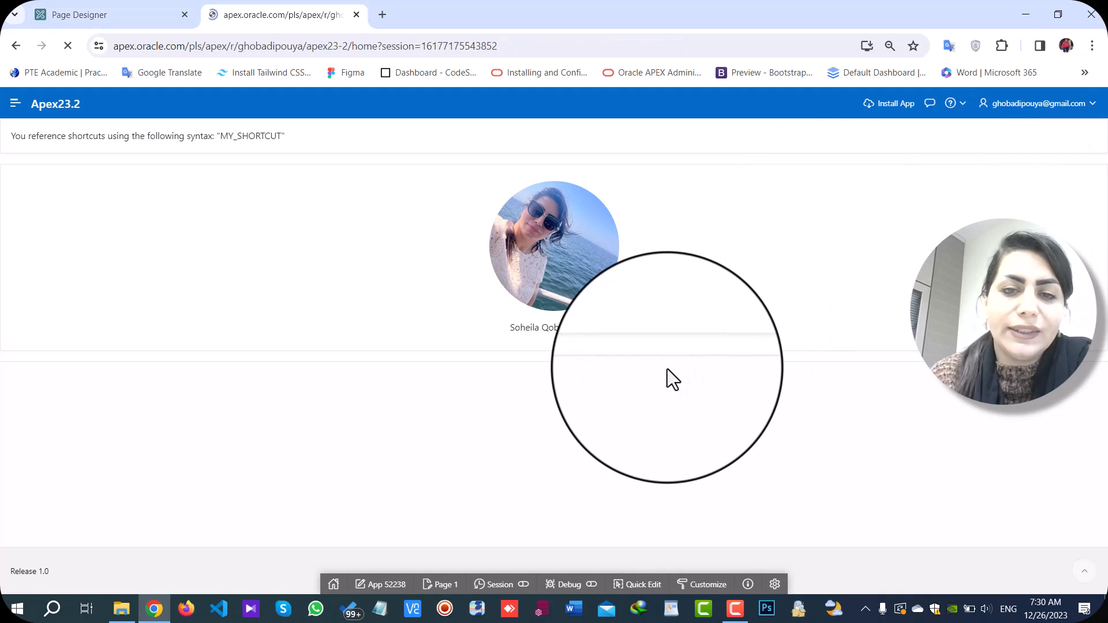